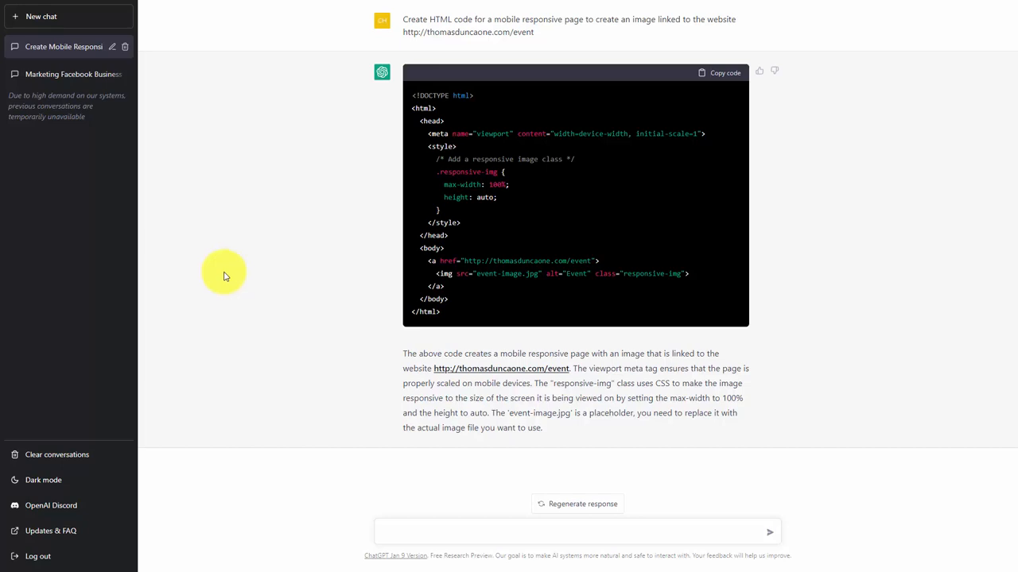
mouse_move(226, 280)
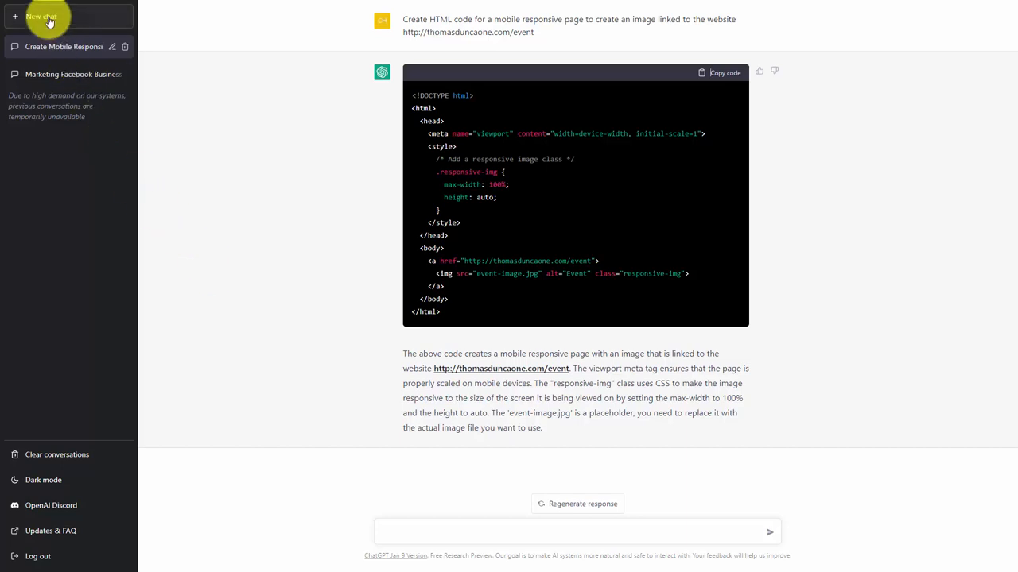
Start a new ChatGPT conversation and focus the message box for the first question.
left_click(42, 16)
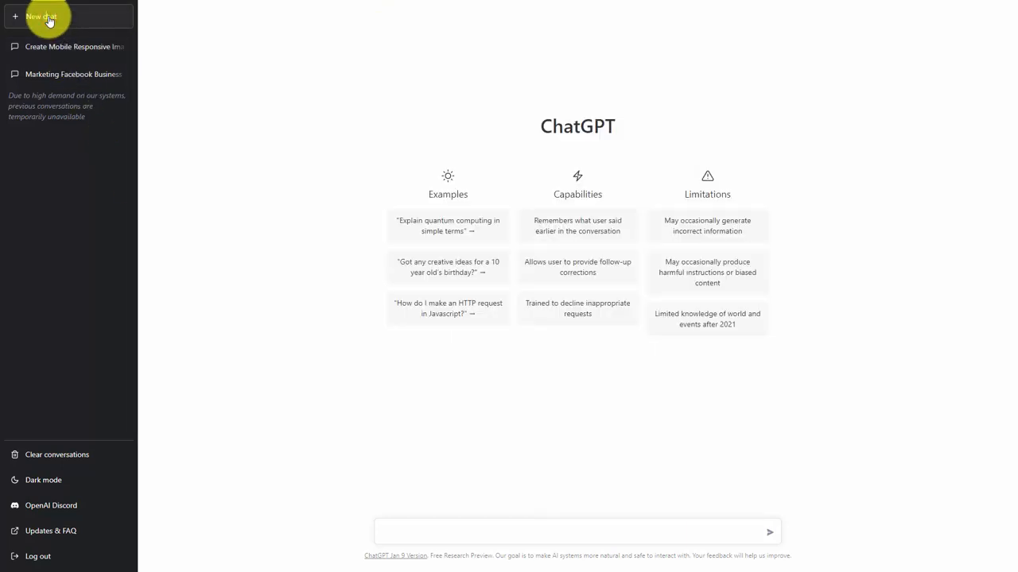
mouse_move(415, 531)
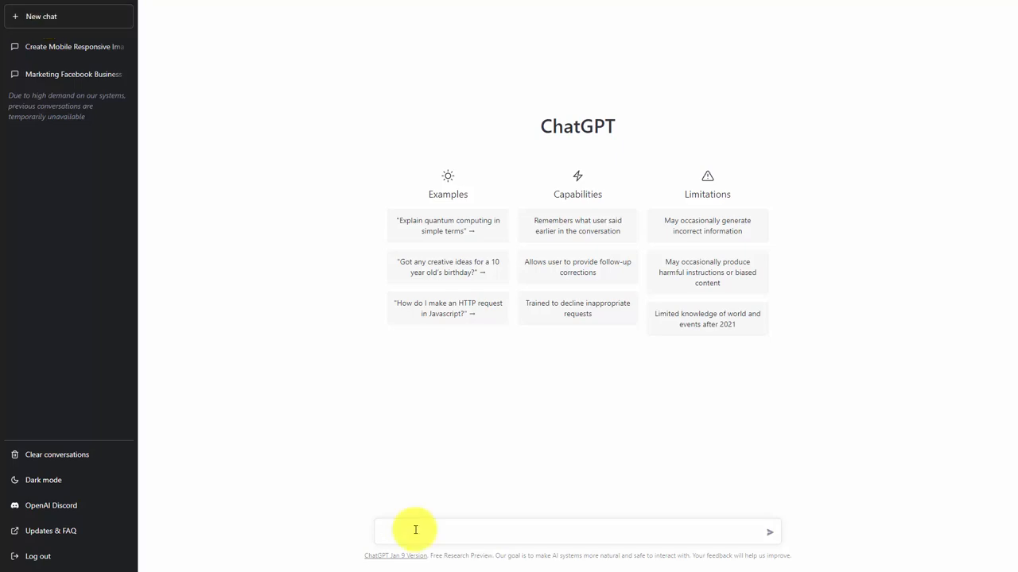
left_click(415, 531)
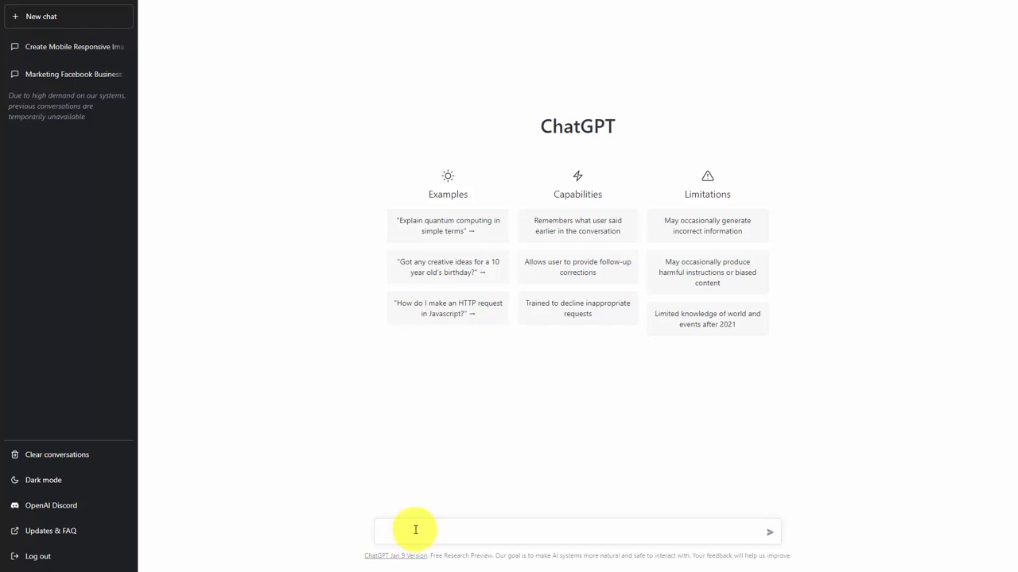
Ask ChatGPT to 'write 5 ways that we can use part of our wordpress website as an online community'.
type("write 5 ways that we can use part of our wordpress website as an online community")
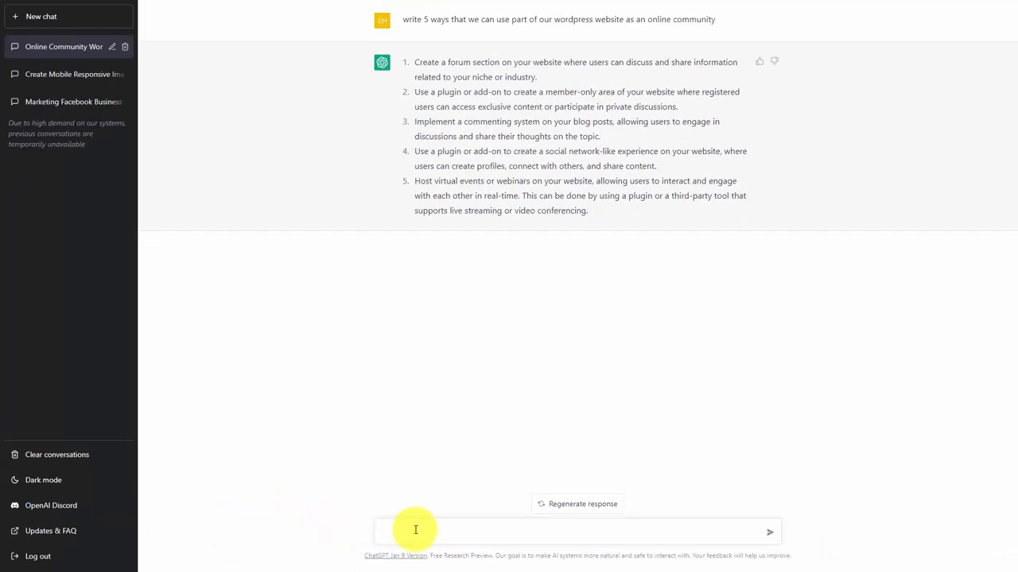
left_click(415, 531)
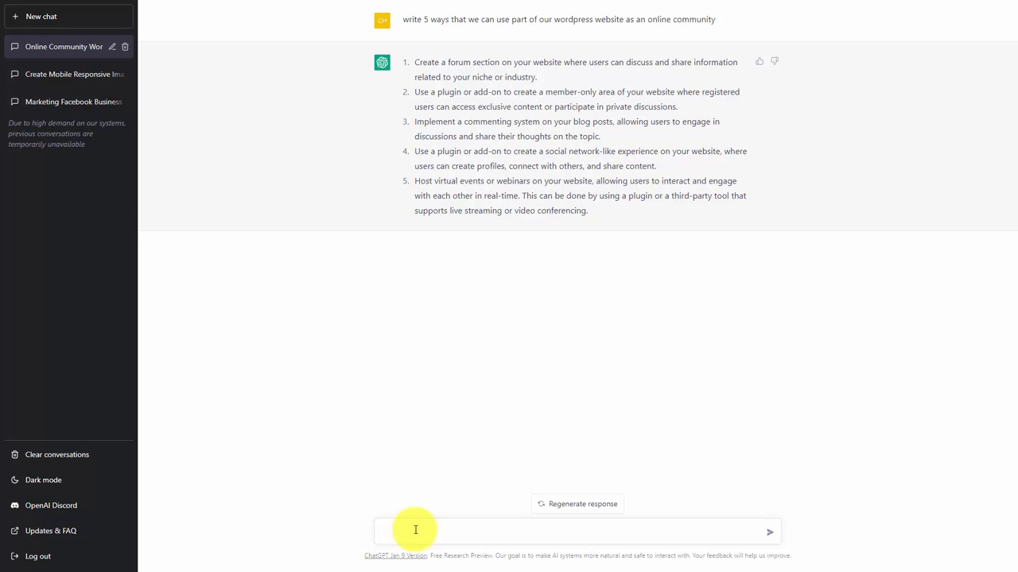
Ask ChatGPT to 'list 2 wordpress plugins for each of the 5 ways listed above'.
type("list 2 wordpress plugins for each of the 5 ways listed above")
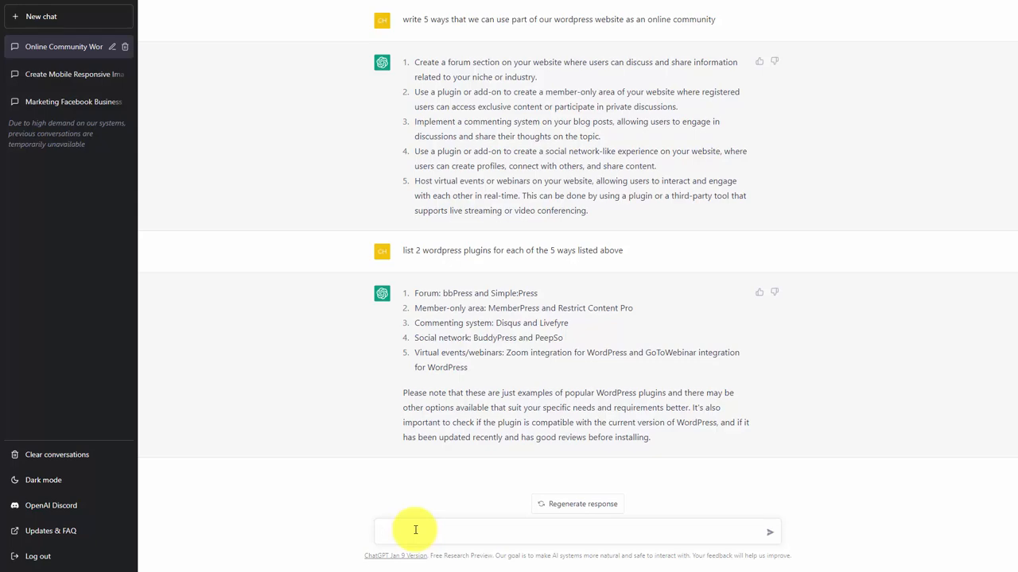
Ask ChatGPT to 'list the urls of each of the plugins that have been listed above'.
type("list the urls of each of the plugins that have been listed above")
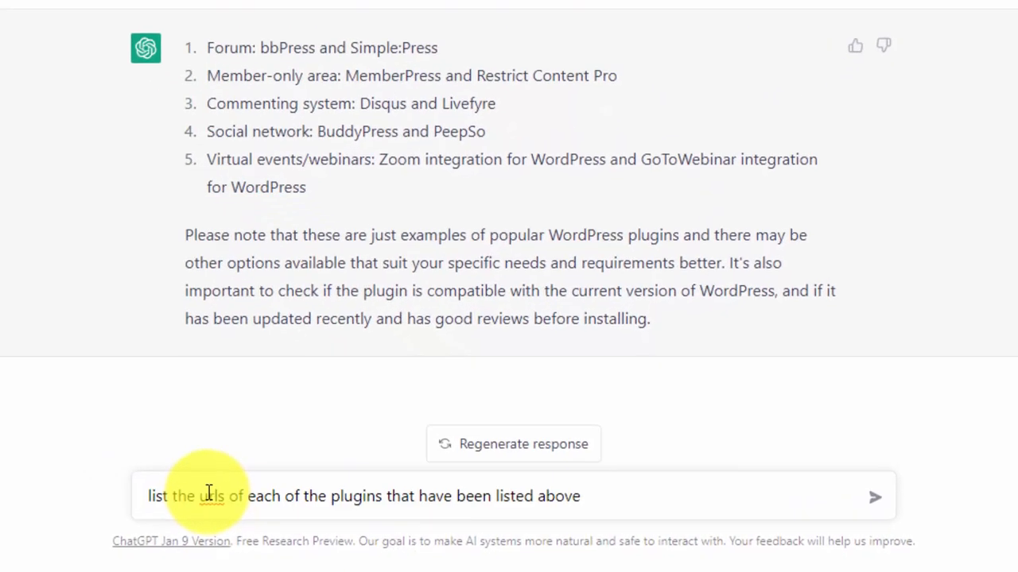
left_click(875, 496)
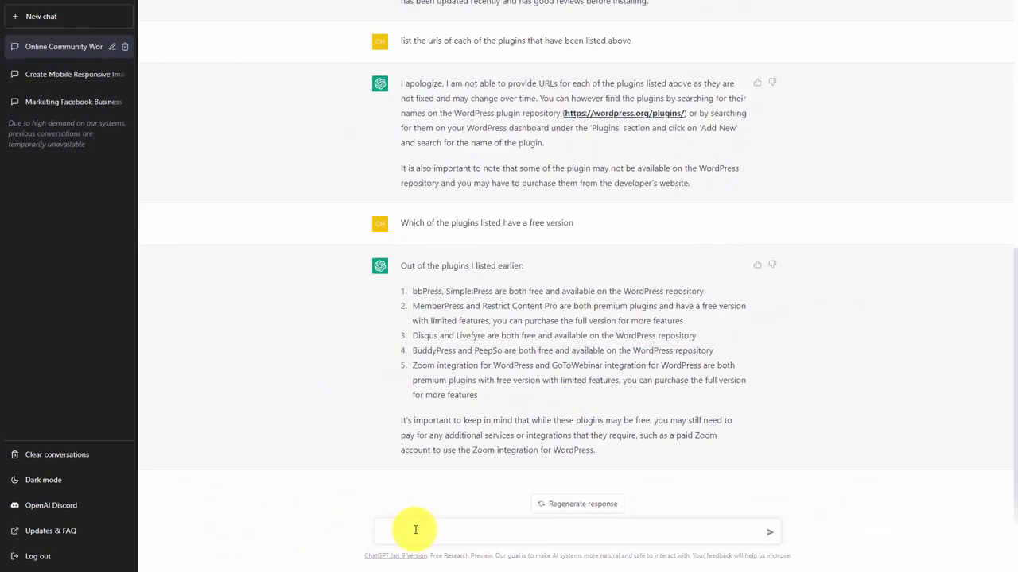
left_click(417, 531)
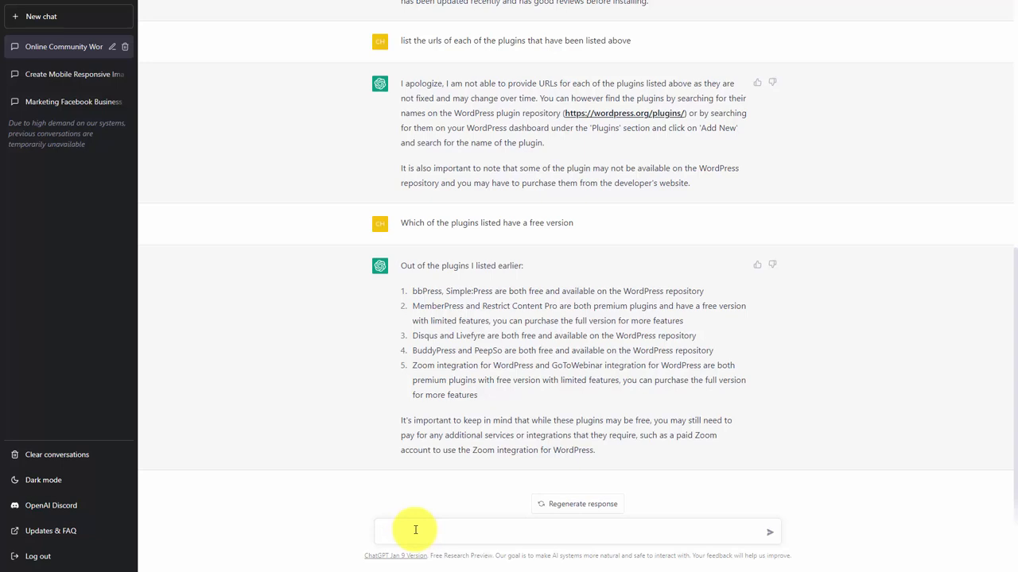
left_click(415, 531)
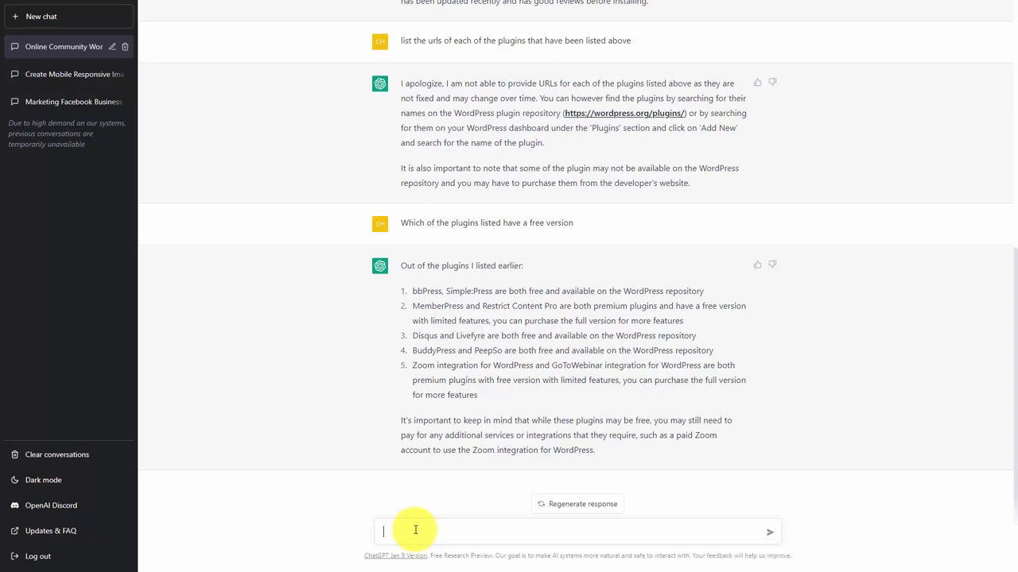